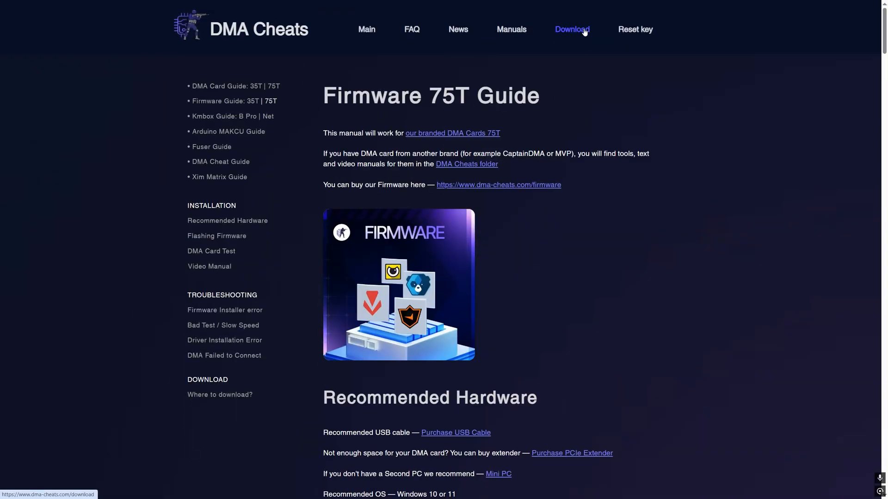
- Go to the Download page from the DMA Cheats site's top navigation bar
{"action": "left_click", "coordinate": [571, 29]}
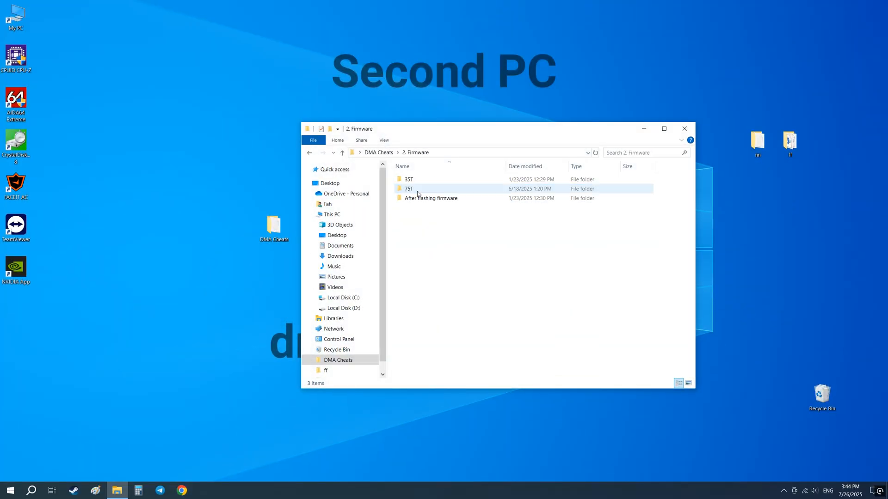
- Browse into the 75T firmware folder and a subfolder of For old cards
{"action": "double_click", "coordinate": [409, 189]}
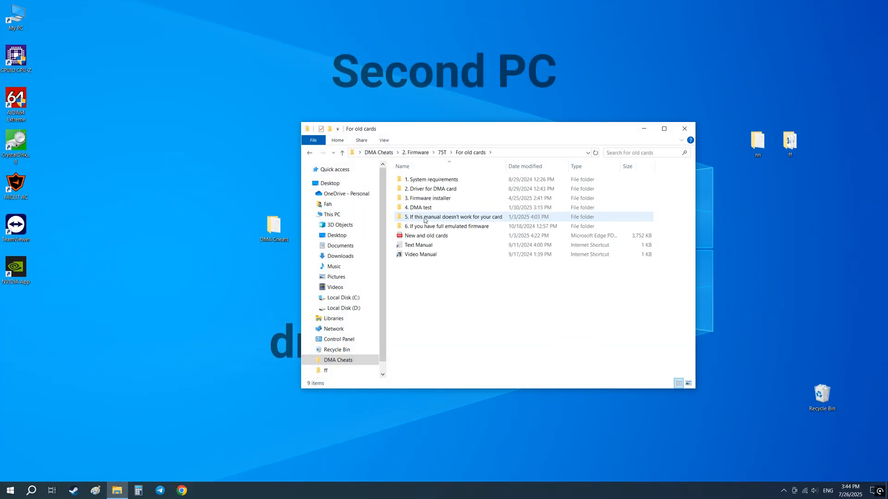
{"action": "double_click", "coordinate": [454, 217]}
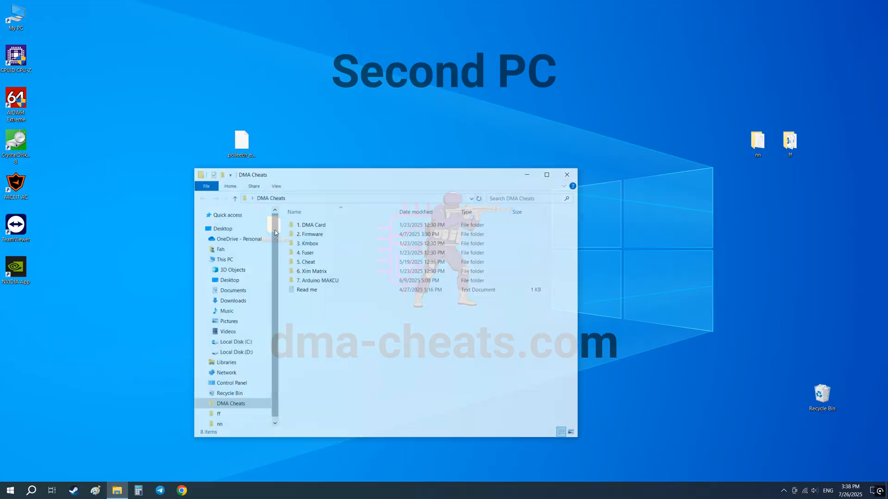
- Run SETUP from 2. Firmware > 75T > CH341PAR and install the CH341 driver successfully
{"action": "double_click", "coordinate": [310, 234]}
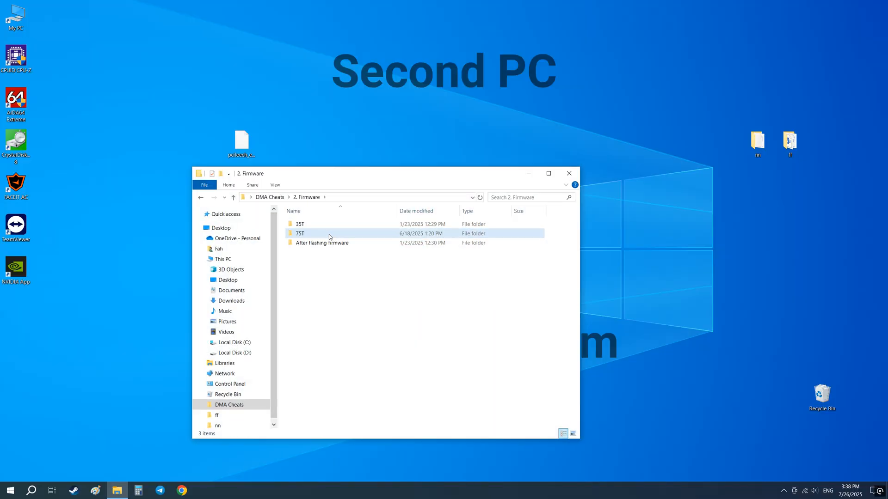
{"action": "double_click", "coordinate": [299, 233]}
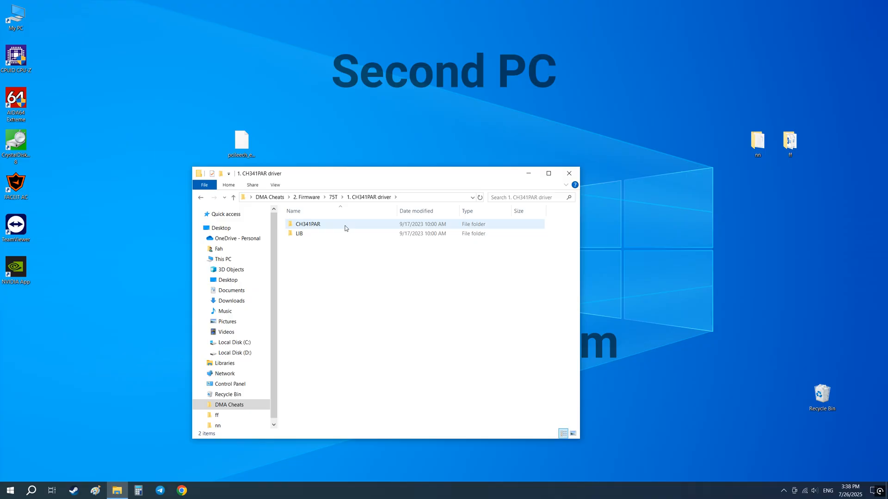
{"action": "double_click", "coordinate": [308, 224]}
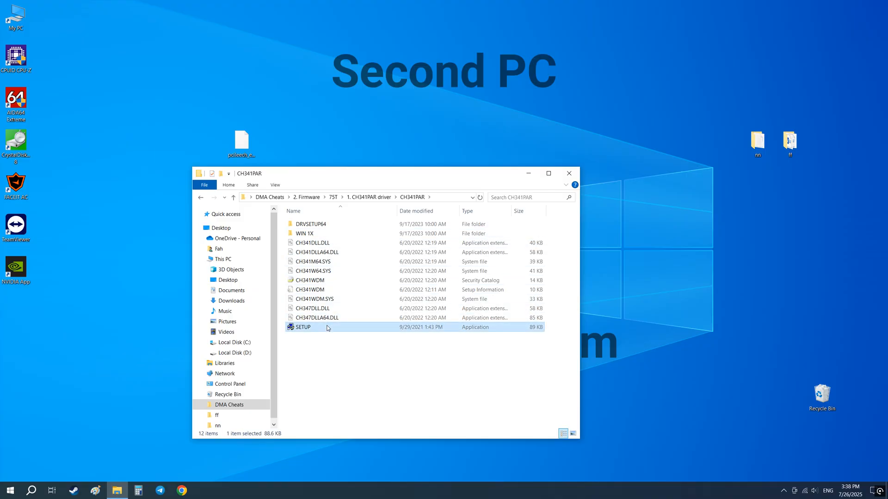
{"action": "double_click", "coordinate": [302, 328]}
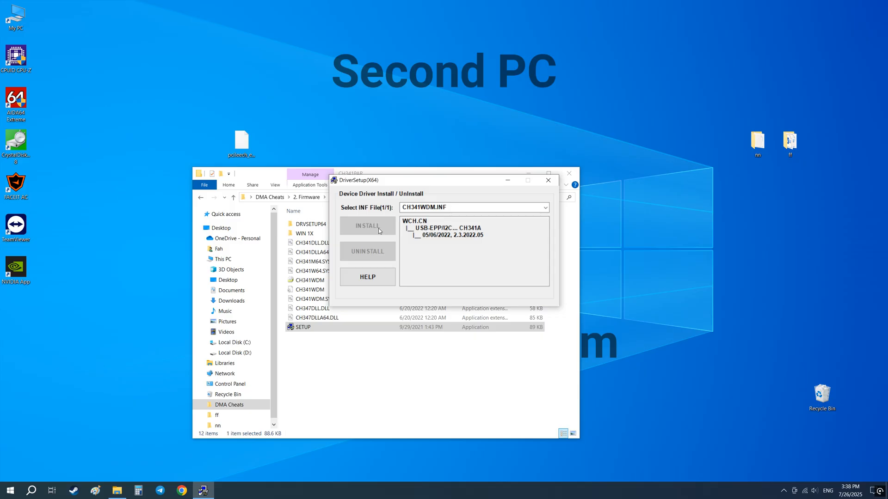
{"action": "left_click", "coordinate": [367, 225]}
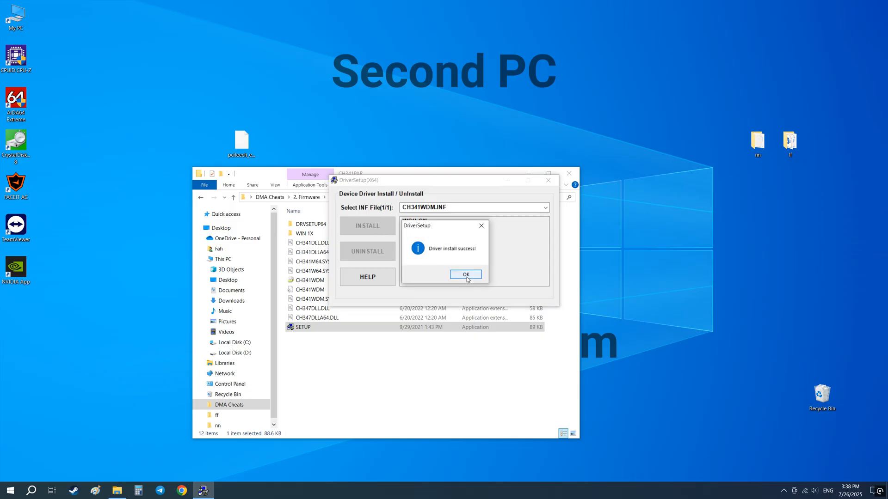
{"action": "left_click", "coordinate": [465, 275]}
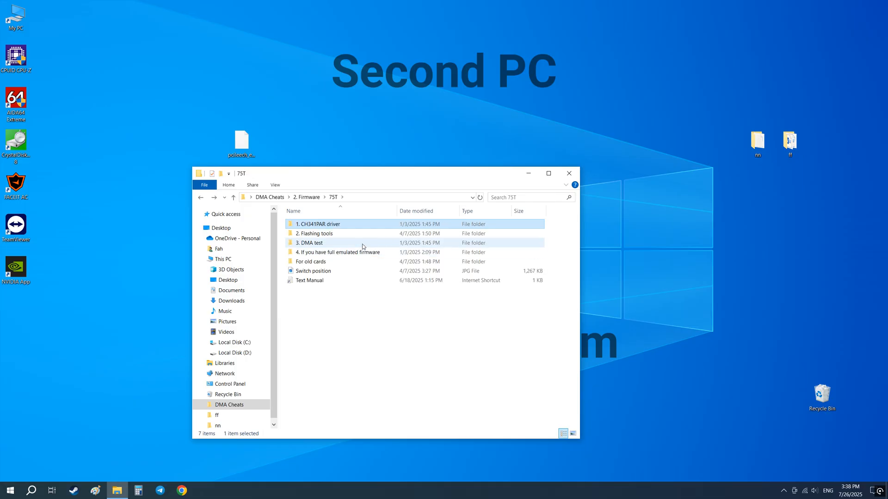
- Copy CH347FPGATool from 2. Flashing tools to the desktop and move pcileech_enigma_x1_top.bin into it
{"action": "double_click", "coordinate": [315, 234]}
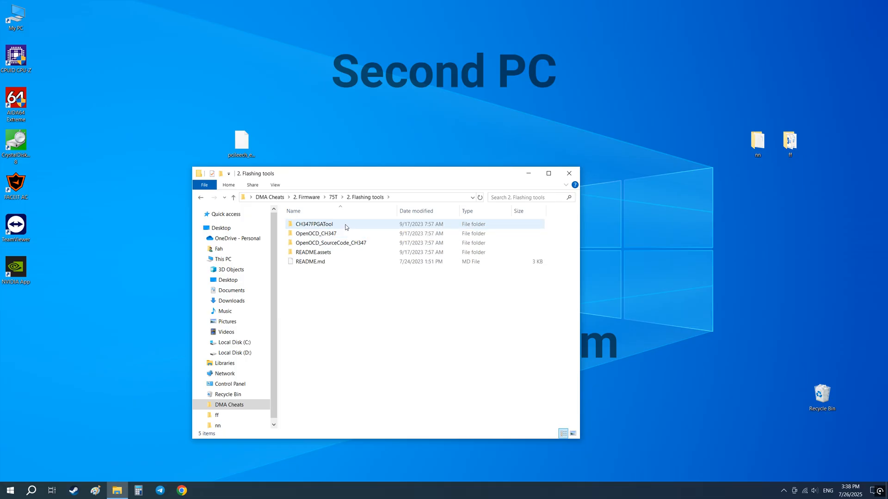
{"action": "right_click", "coordinate": [313, 224]}
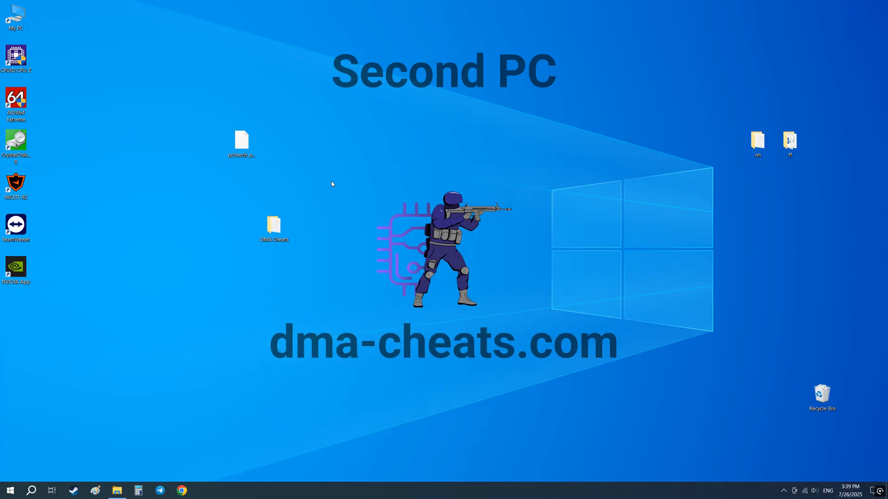
{"action": "mouse_move", "coordinate": [357, 225]}
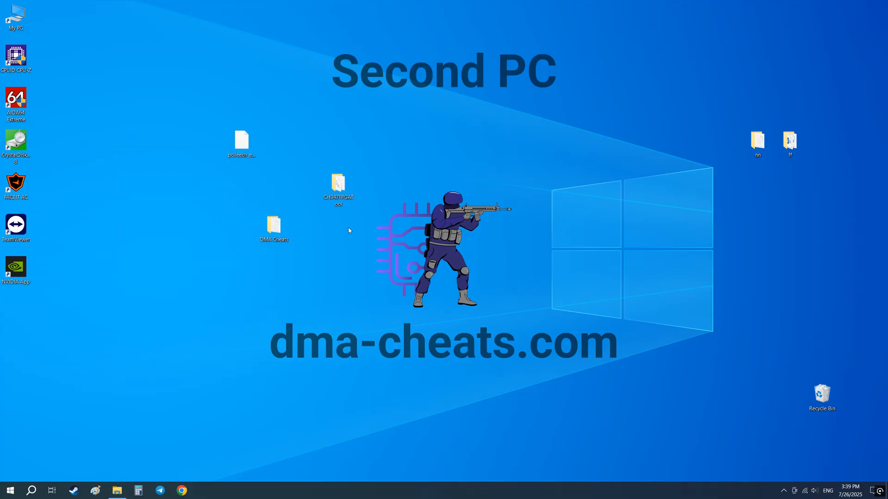
{"action": "double_click", "coordinate": [338, 182]}
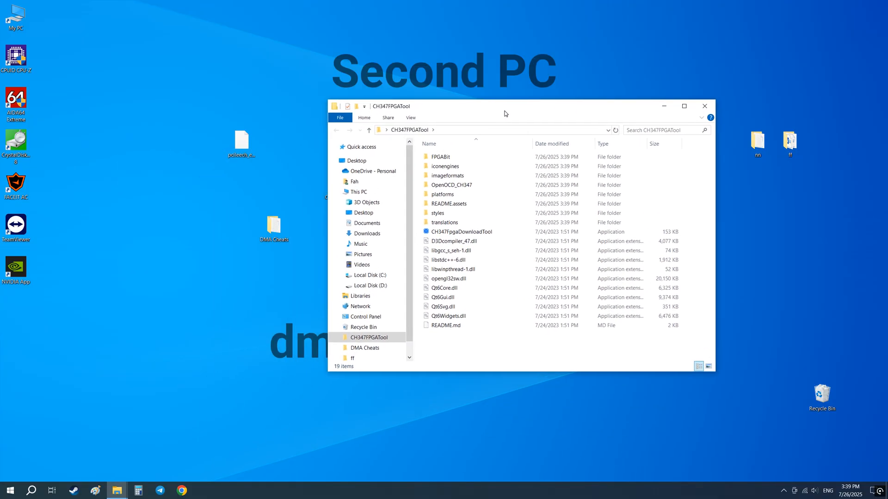
{"action": "left_click_drag", "start_coordinate": [504, 106], "coordinate": [510, 87]}
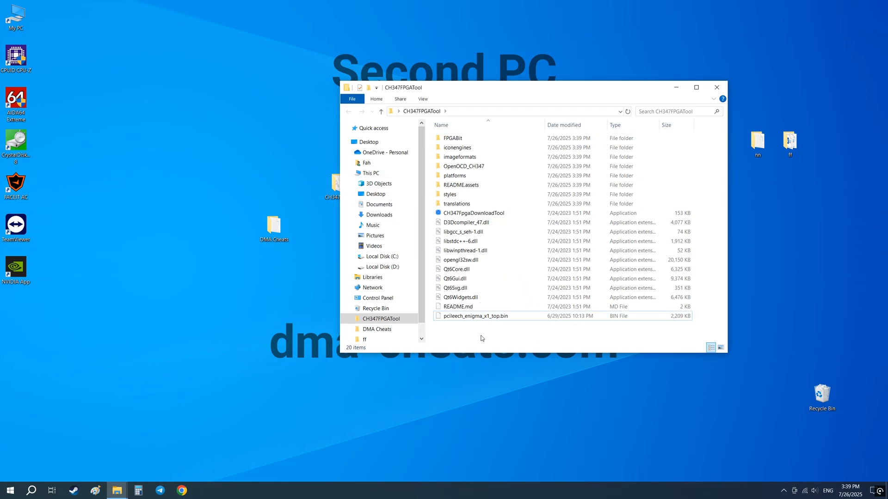
- Launch CH347FpgaDownloadTool past SmartScreen with FPGA model xc7a75t and file type BIN
{"action": "double_click", "coordinate": [472, 212]}
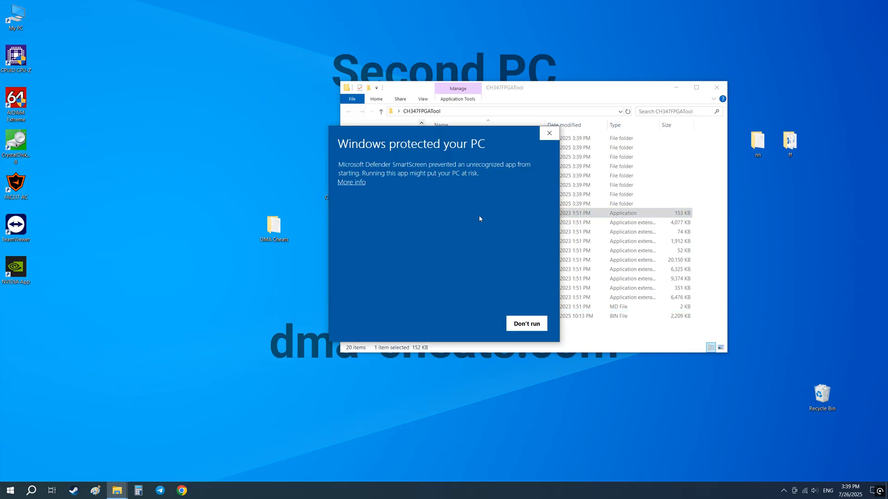
{"action": "left_click", "coordinate": [525, 324]}
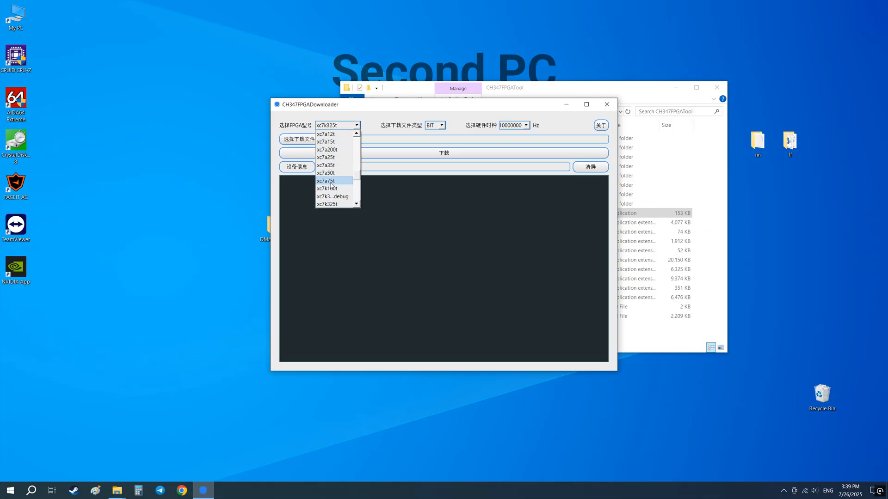
{"action": "left_click", "coordinate": [325, 181]}
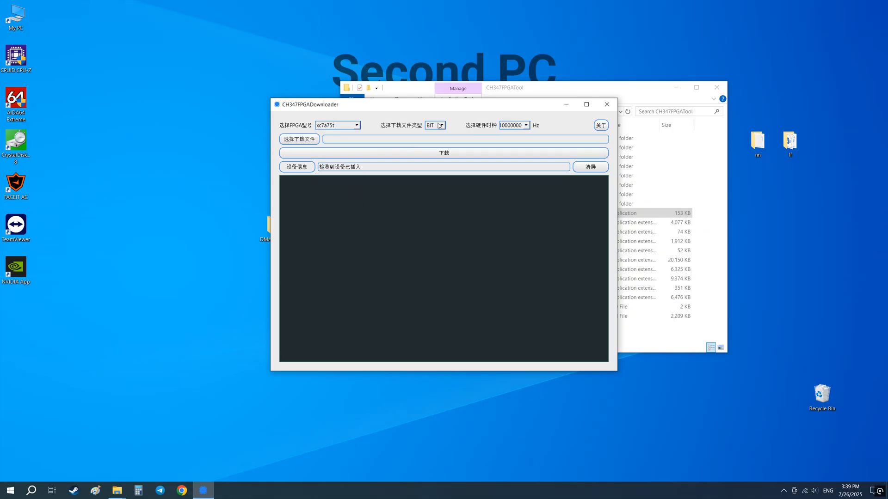
{"action": "left_click", "coordinate": [442, 125]}
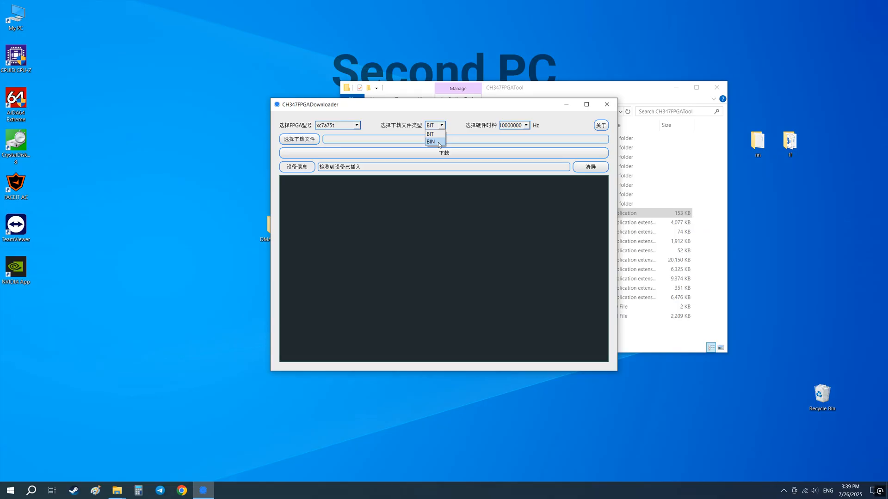
{"action": "left_click", "coordinate": [431, 141]}
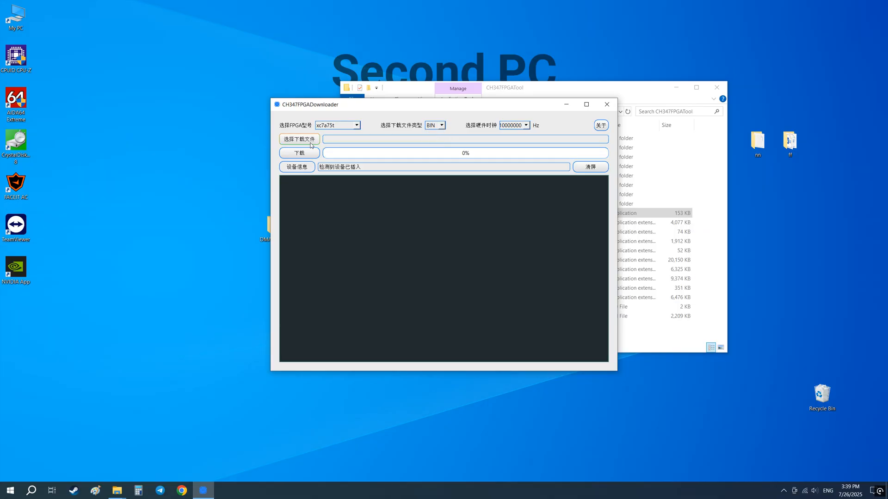
- Choose Desktop\CH347FPGATool\pcileech_enigma_x1_top.bin as the download file
{"action": "left_click", "coordinate": [299, 139]}
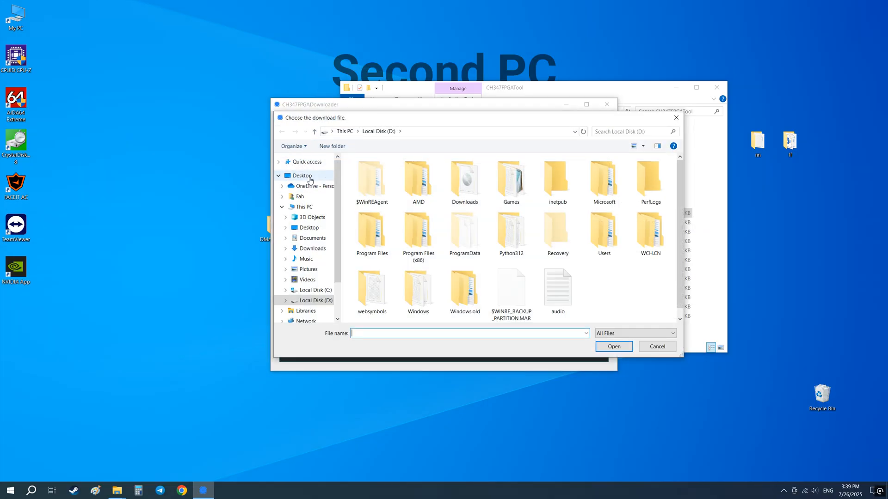
{"action": "left_click", "coordinate": [302, 175]}
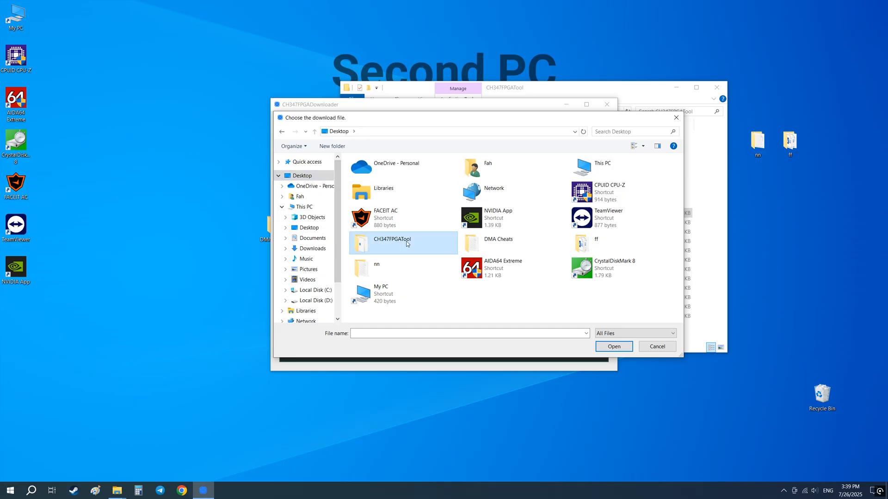
{"action": "double_click", "coordinate": [391, 243]}
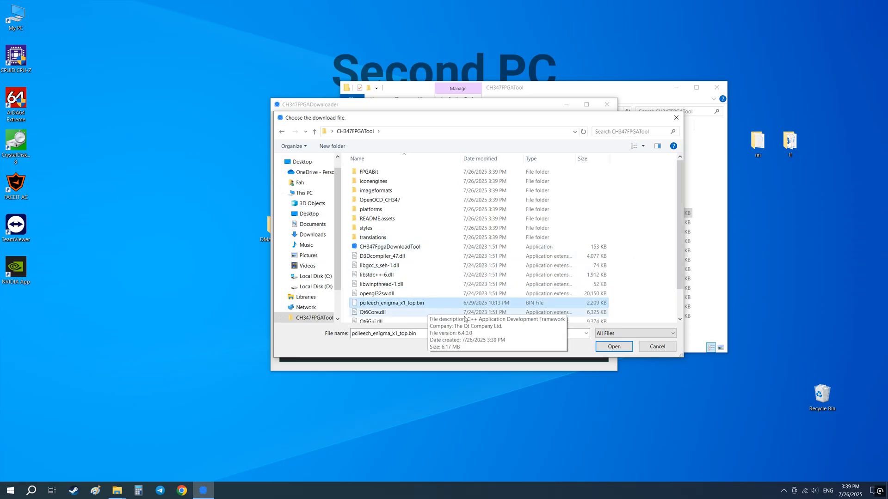
{"action": "left_click", "coordinate": [614, 346]}
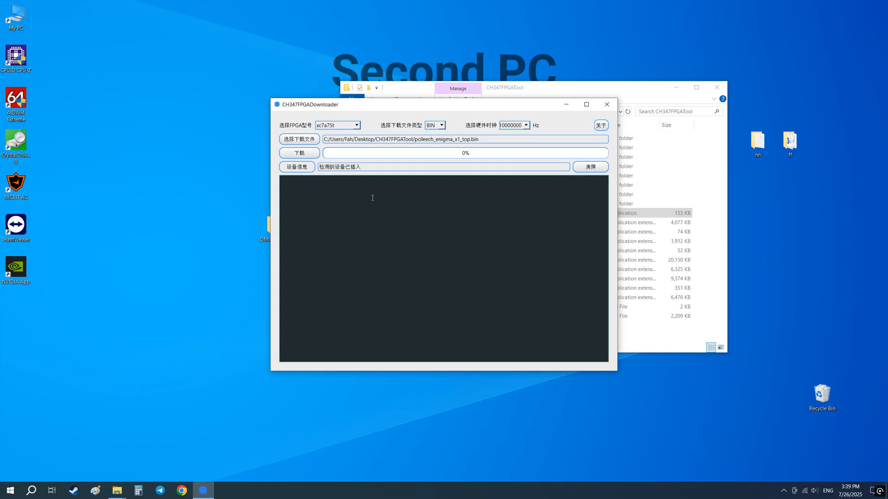
- Flash the BIN firmware onto the card and let verification complete
{"action": "left_click", "coordinate": [298, 153]}
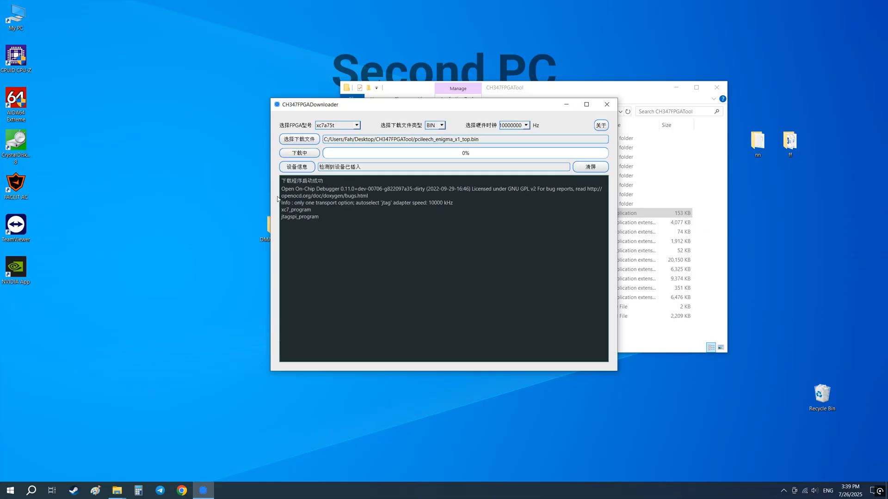
{"action": "left_click", "coordinate": [299, 153]}
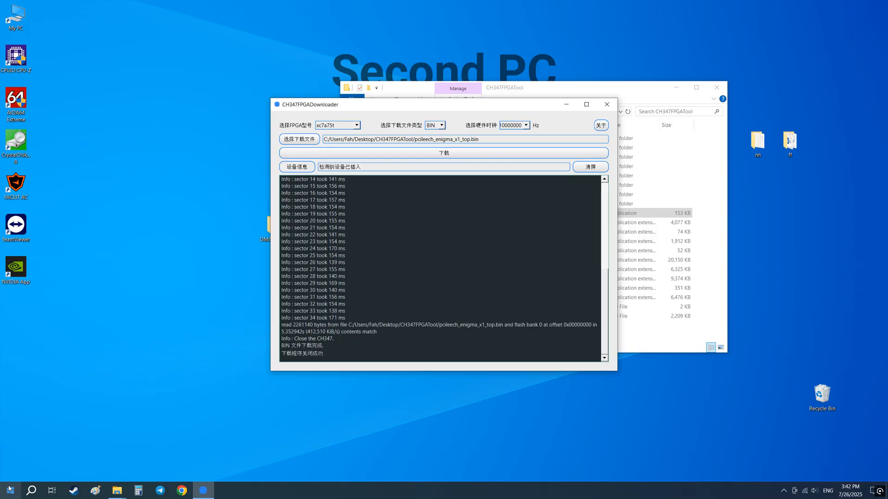
{"action": "left_click", "coordinate": [9, 490]}
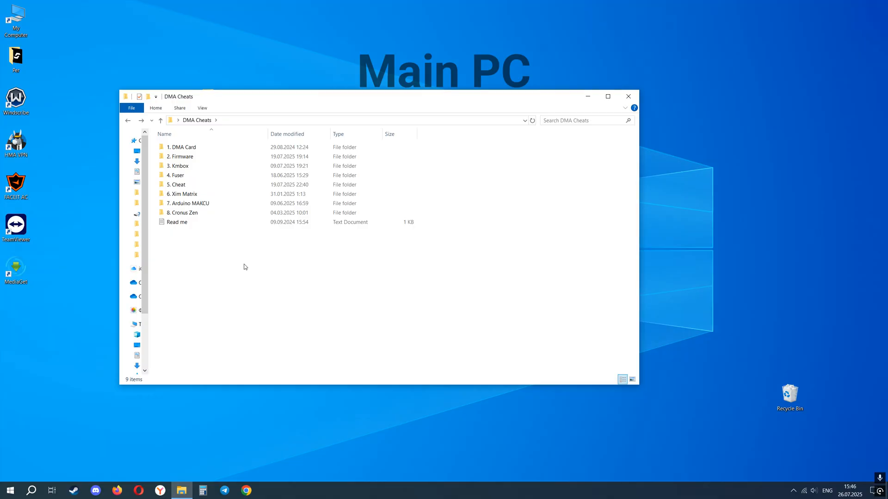
{"action": "mouse_move", "coordinate": [243, 246]}
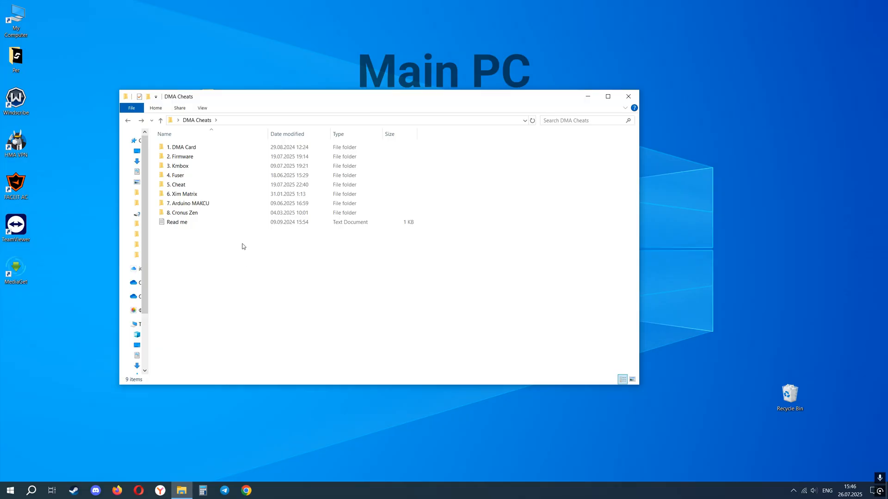
- On the main PC, open 2. Firmware > After flashing firmware and copy the device-cleanup command
{"action": "double_click", "coordinate": [180, 156]}
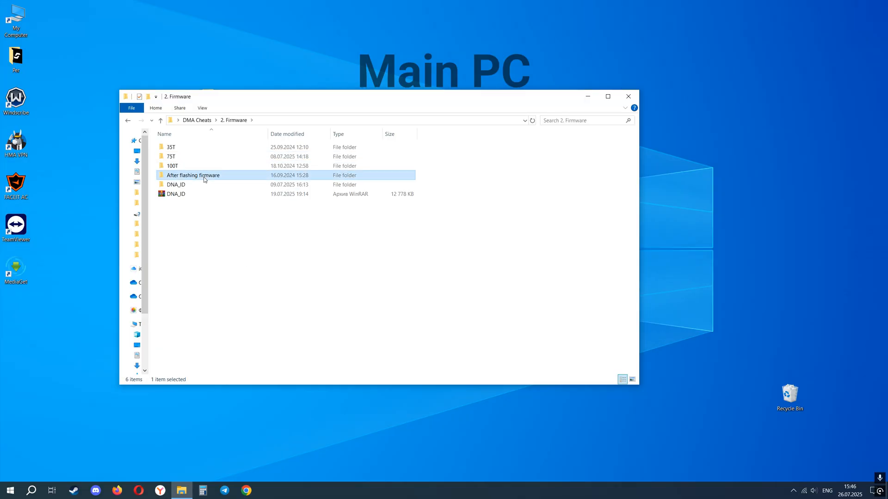
{"action": "double_click", "coordinate": [193, 175]}
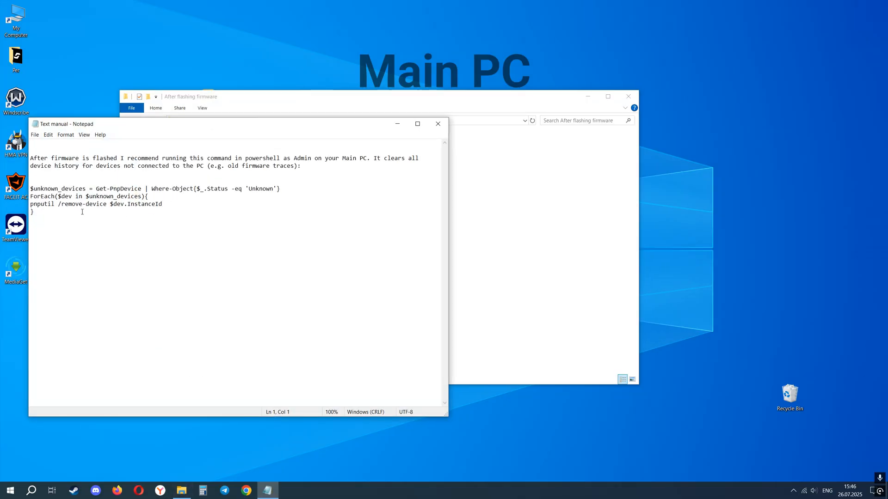
{"action": "right_click", "coordinate": [83, 211]}
{"action": "type", "text": "power"}
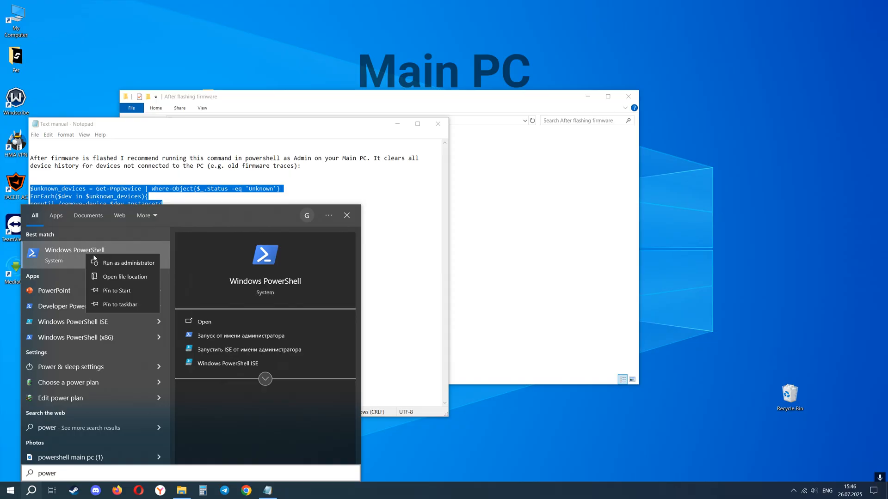
- Run the Get-PnpDevice unknown-device cleanup script in an administrator PowerShell
{"action": "left_click", "coordinate": [127, 262]}
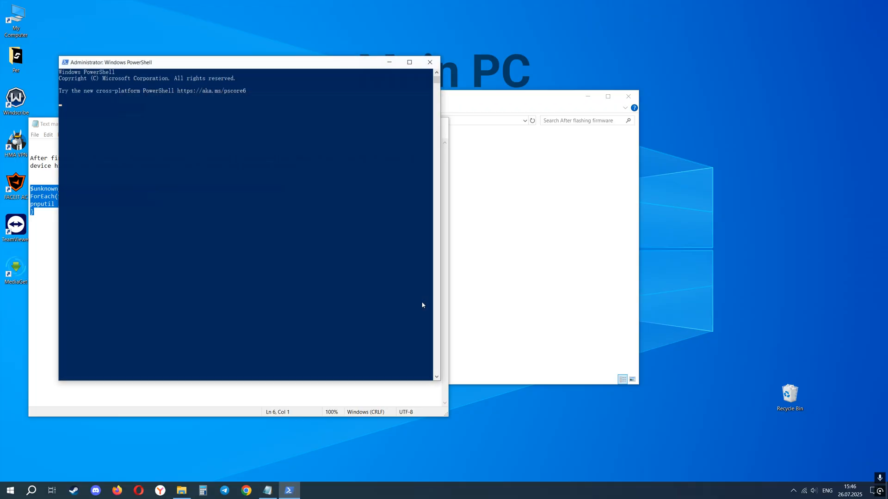
{"action": "type", "text": "$unknown_devices = Get-PnpDevice | Where-Object{$_.Status -eq 'Unknown'}"}
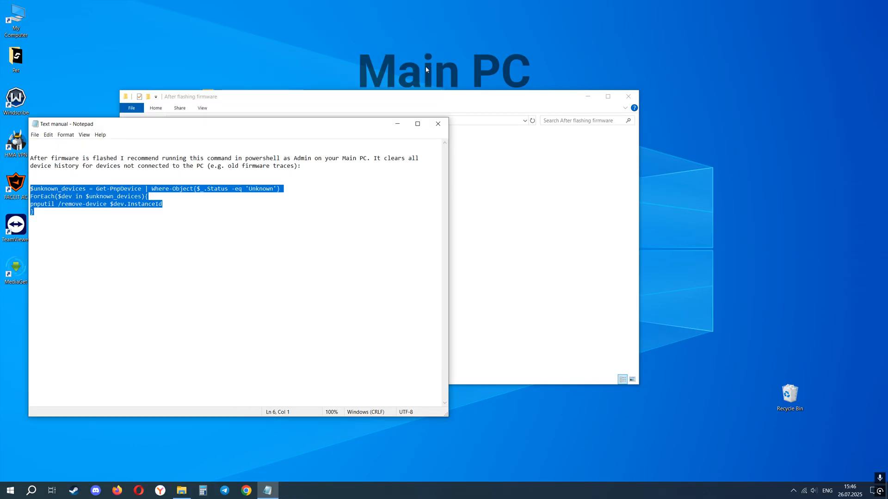
{"action": "left_click", "coordinate": [9, 490]}
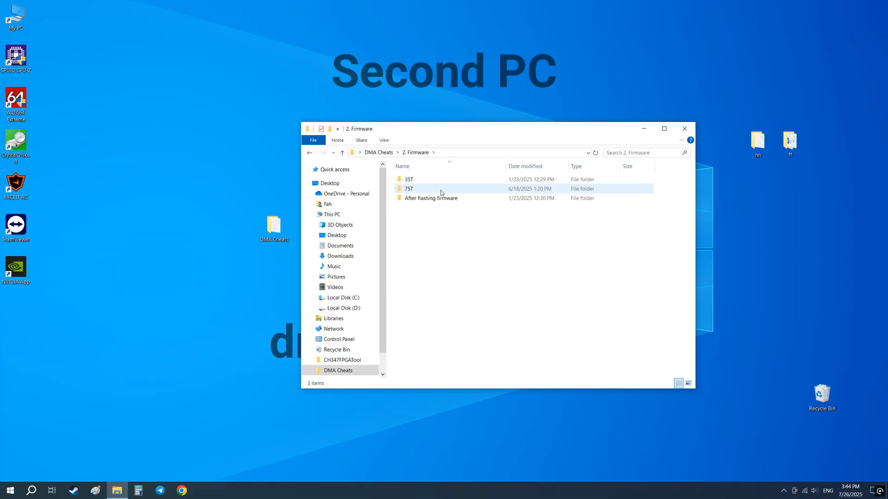
- Open the 75T Full test folder and launch lone-dma-test.exe
{"action": "double_click", "coordinate": [409, 188]}
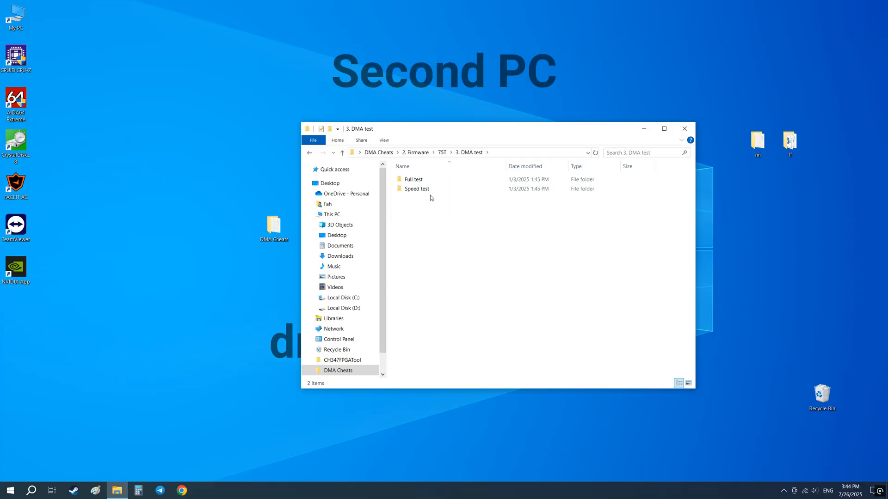
{"action": "double_click", "coordinate": [413, 179]}
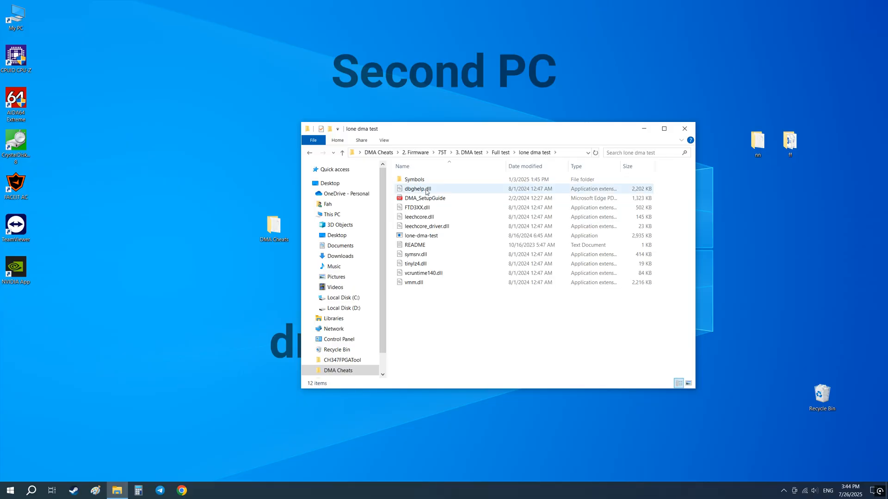
{"action": "double_click", "coordinate": [421, 235]}
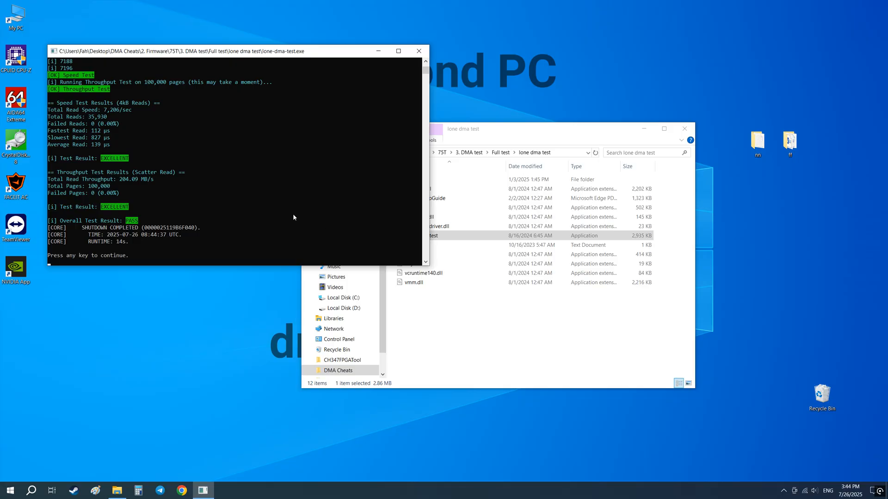
{"action": "mouse_move", "coordinate": [221, 195]}
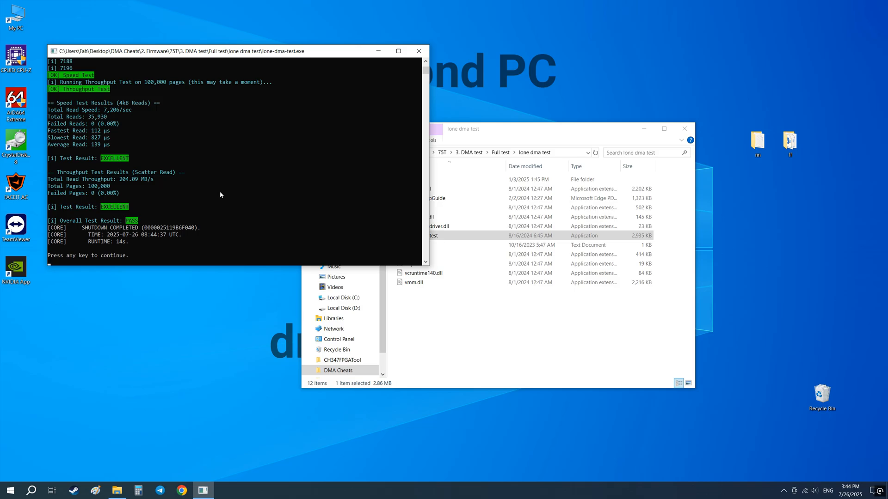
- Confirm lone-dma-test reports an overall PASS, then switch to the DMA Cards page
{"action": "left_click", "coordinate": [181, 491]}
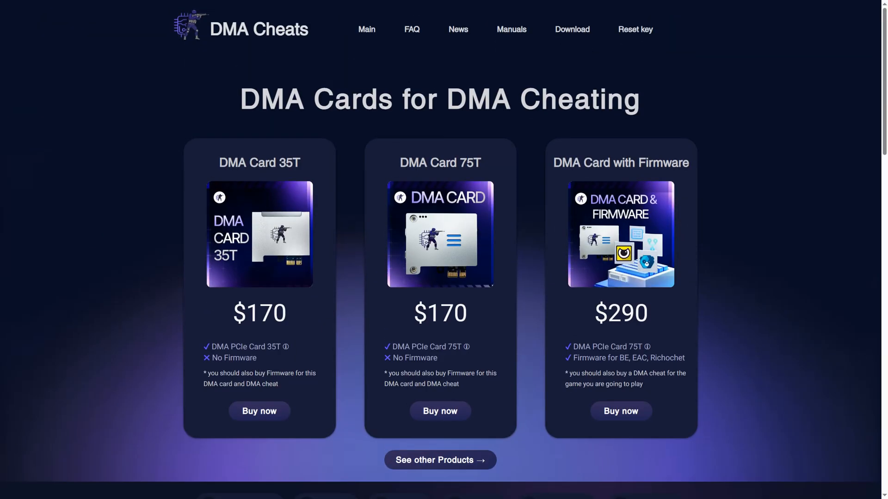